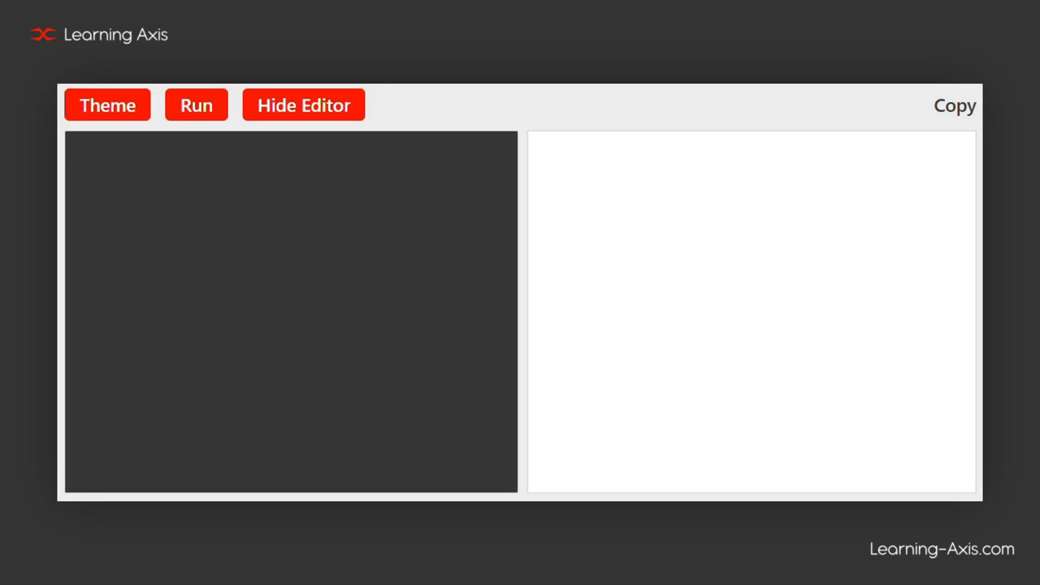
Write a 100×100 SVG circle (cx 50, cy 50, r 40, black stroke 3, red fill) and run it
type("<svg")
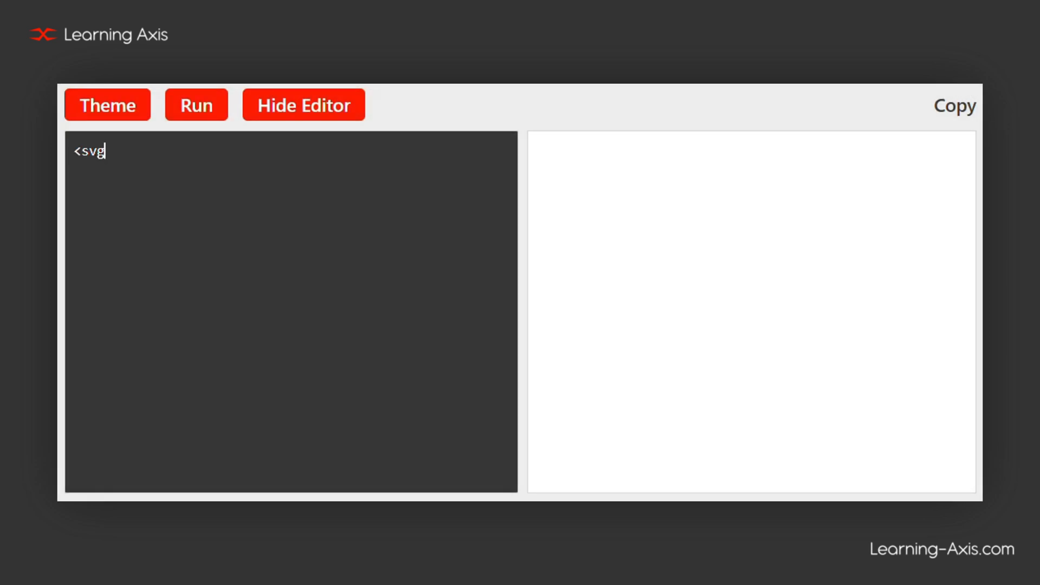
type("width=\"100\" height=\"100\">")
type("<circle")
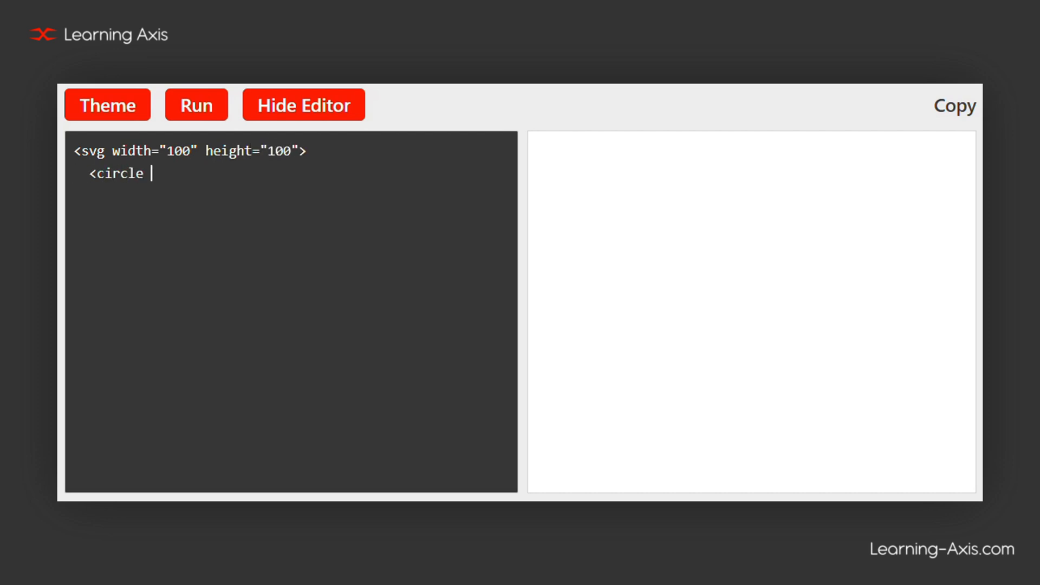
type("cx=\"50\" cy=\"50\" r=")
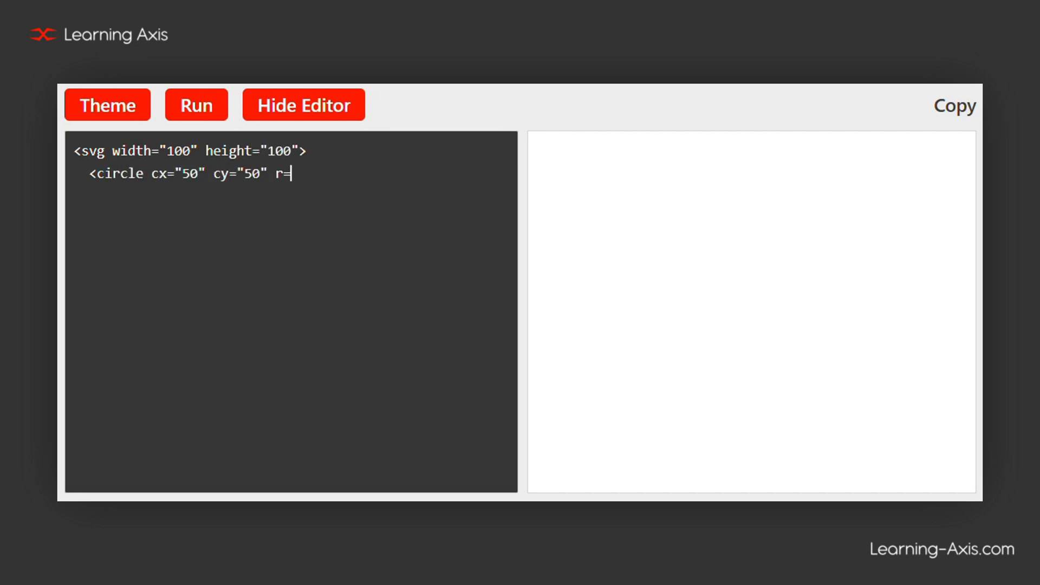
type("\"40\" stroke=\"black")
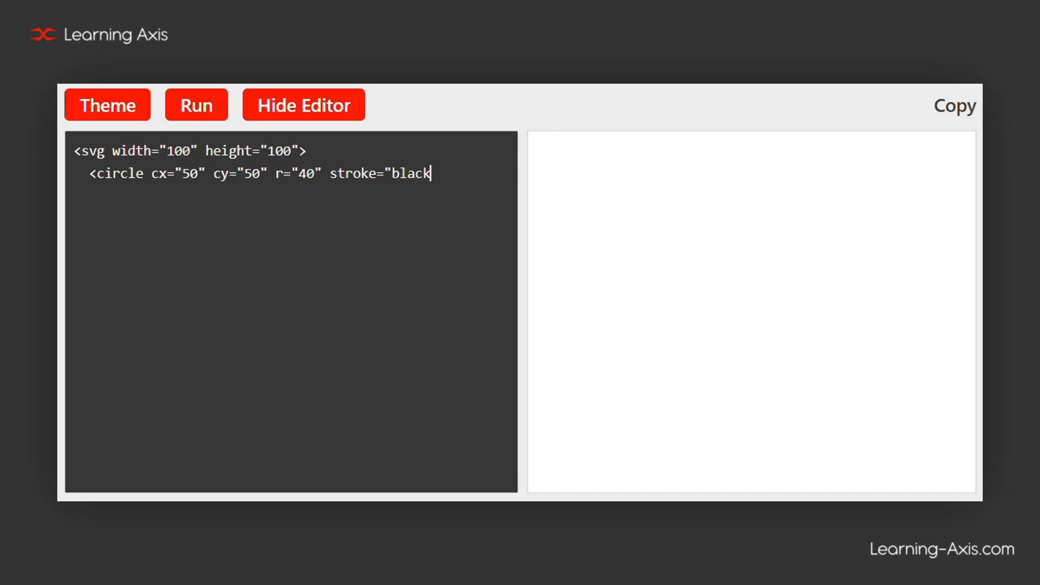
type("\" stroke-width=\"")
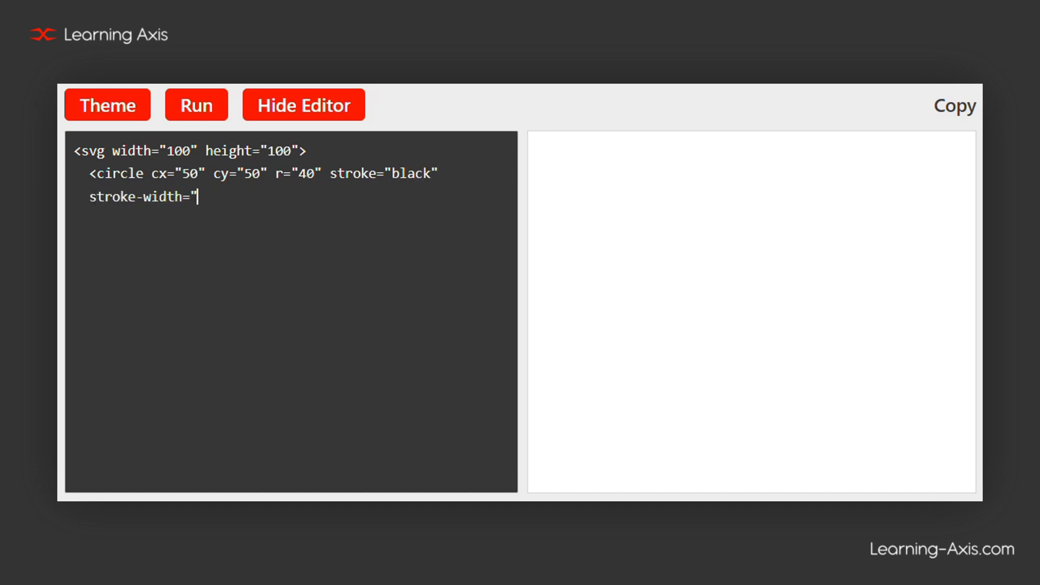
type("3\" fill=\"red\" />")
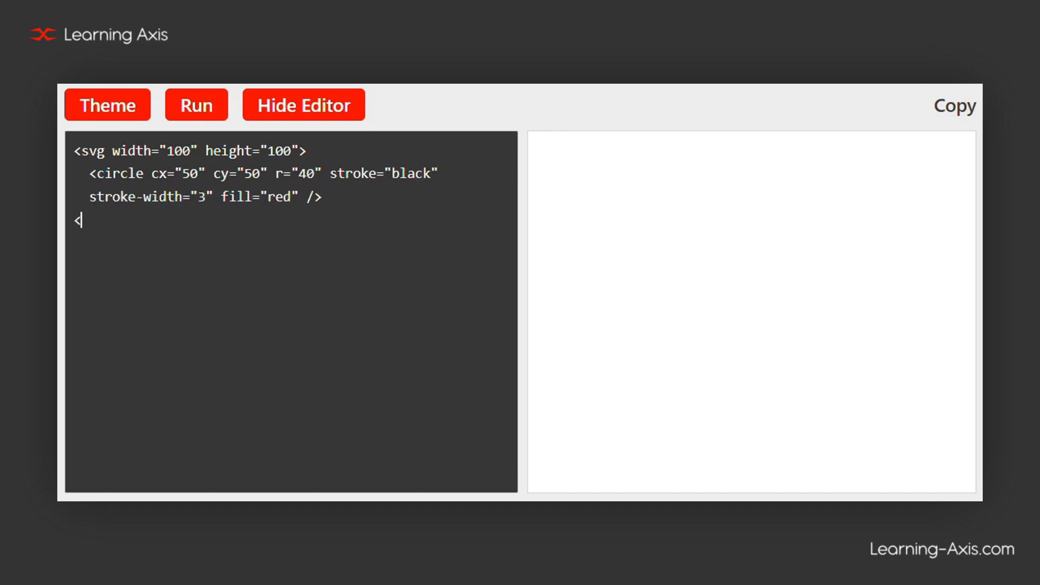
left_click(196, 104)
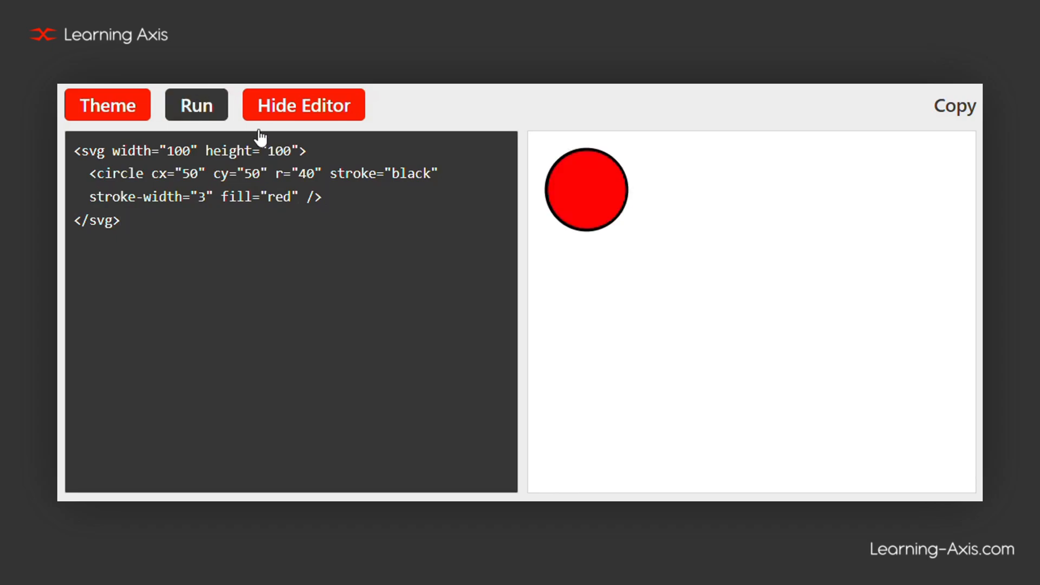
Highlight the svg tag line and the circle's cx and other attributes to explain them
triple_click(189, 151)
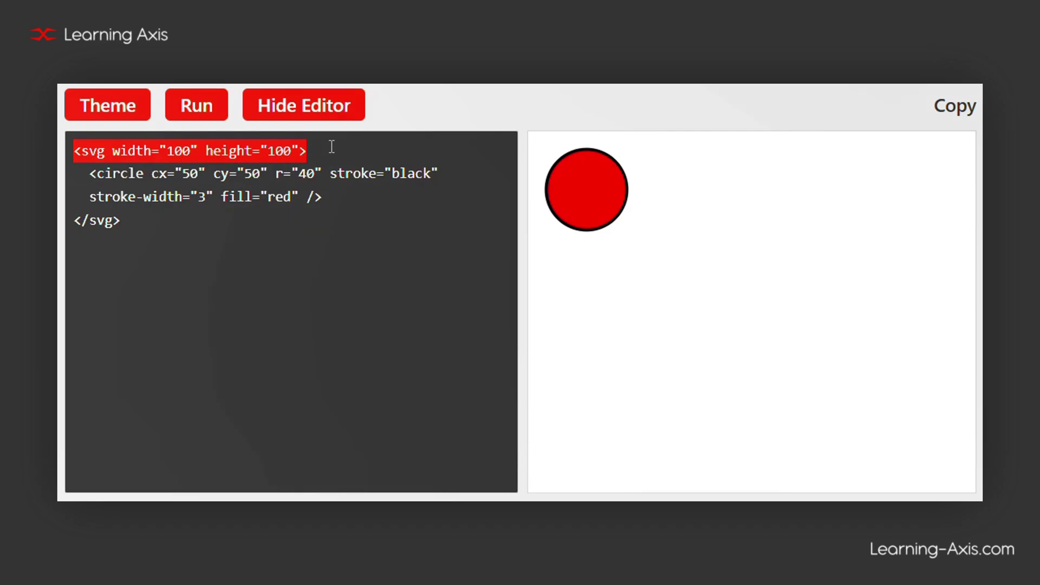
left_click(308, 150)
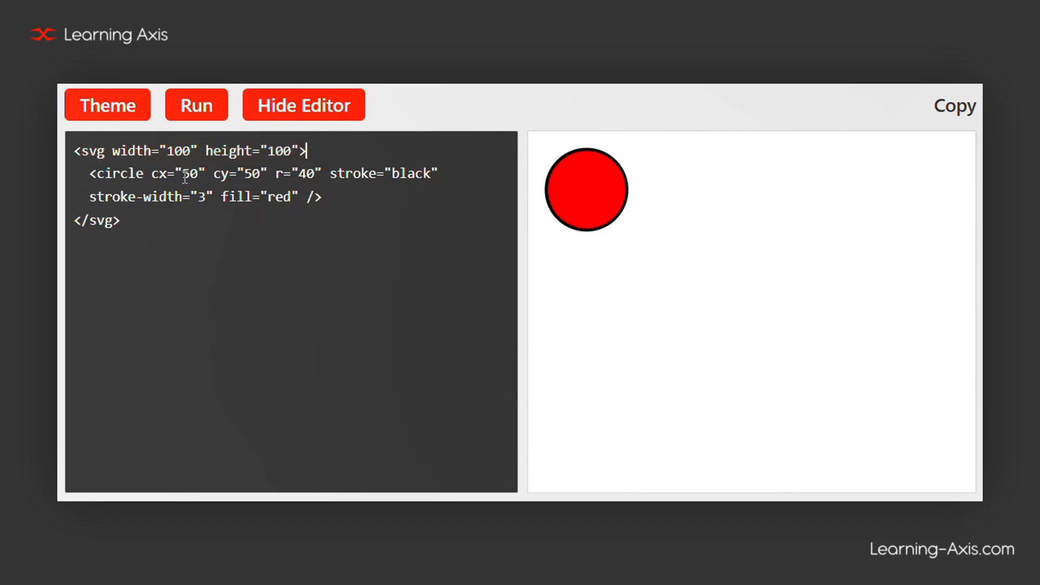
double_click(177, 174)
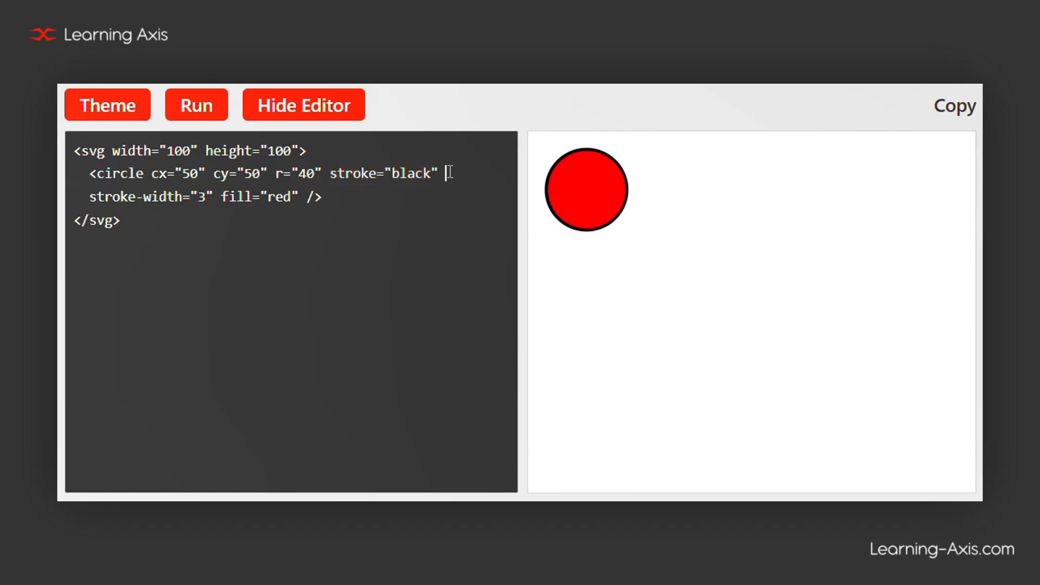
double_click(151, 197)
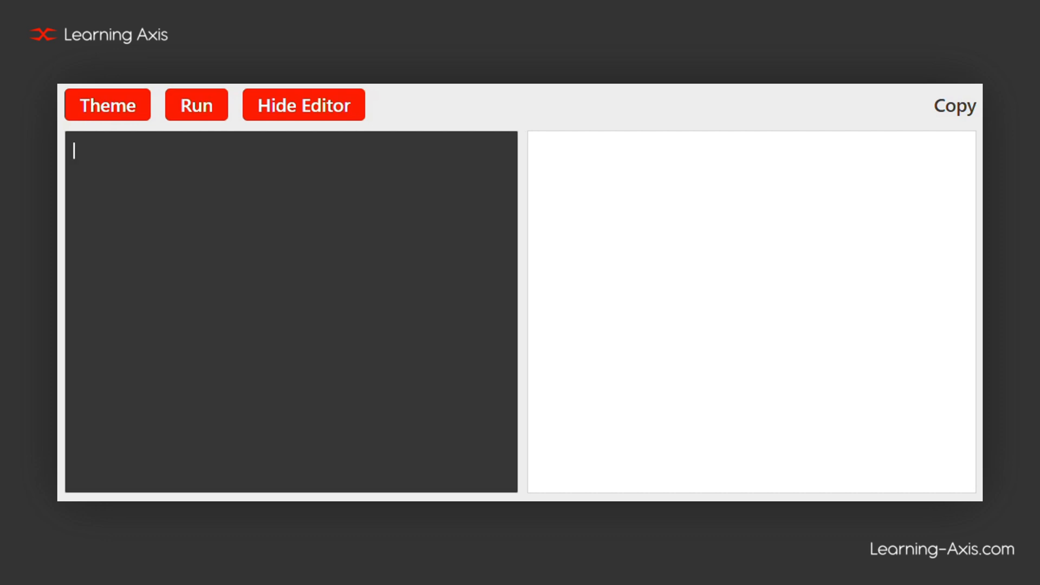
Add a 200×100 canvas 'myCanvas' with a 1px solid #000 border
type("<")
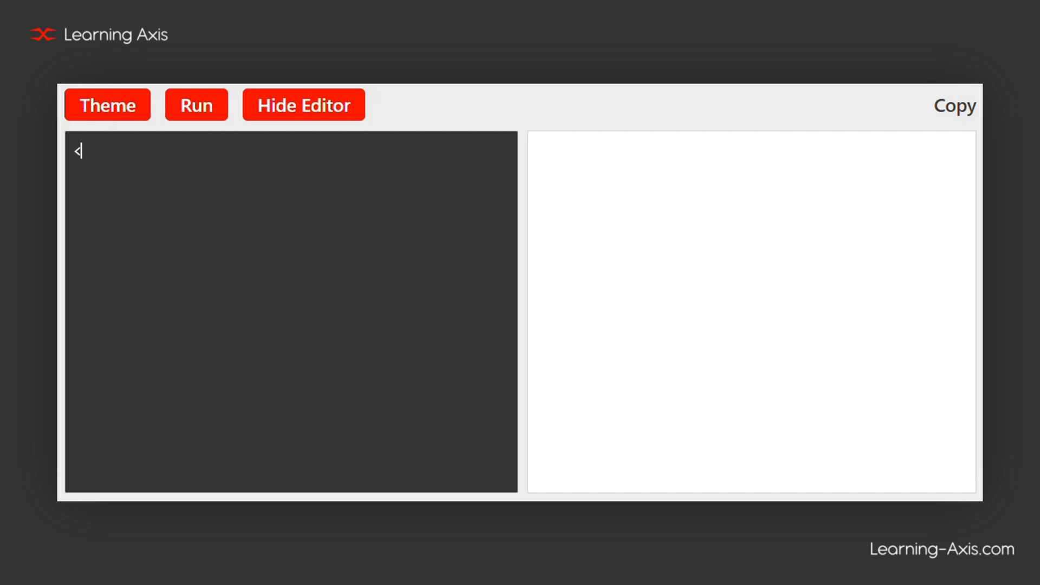
type("canvas id=\"myCa")
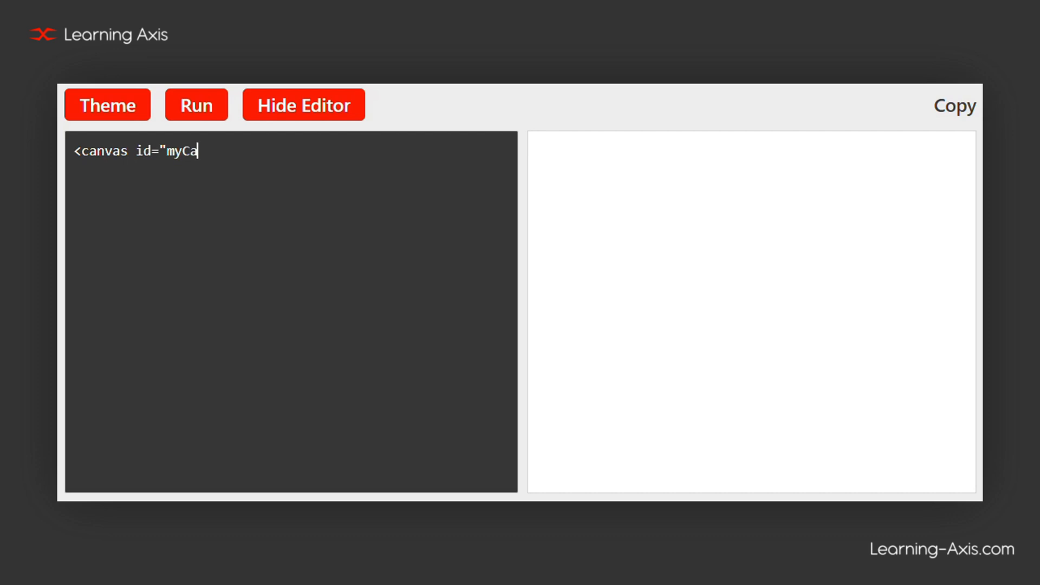
type("nvas\" width=\"20")
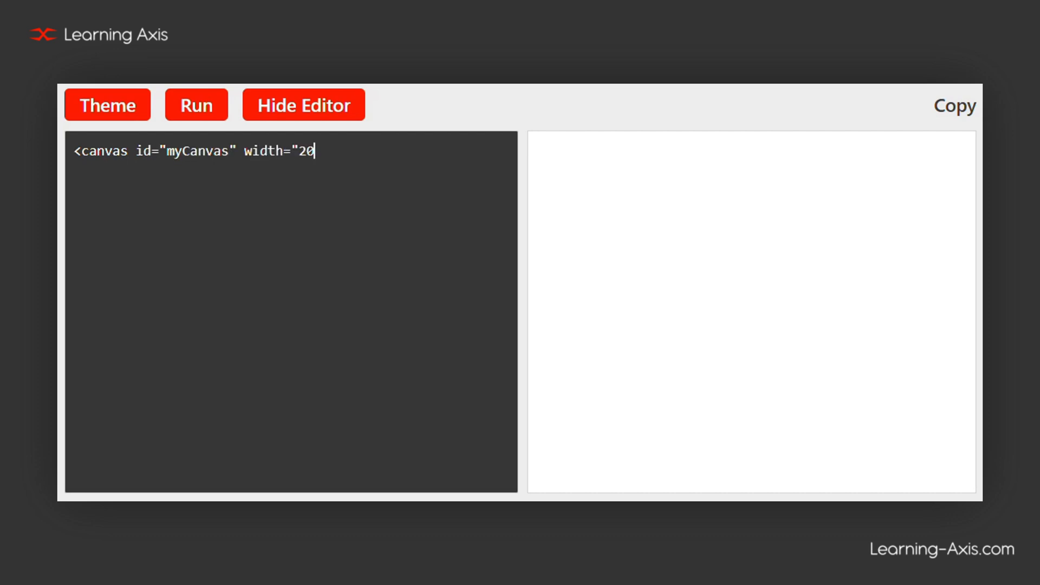
type("0\" height=\"100\" style=\"border:")
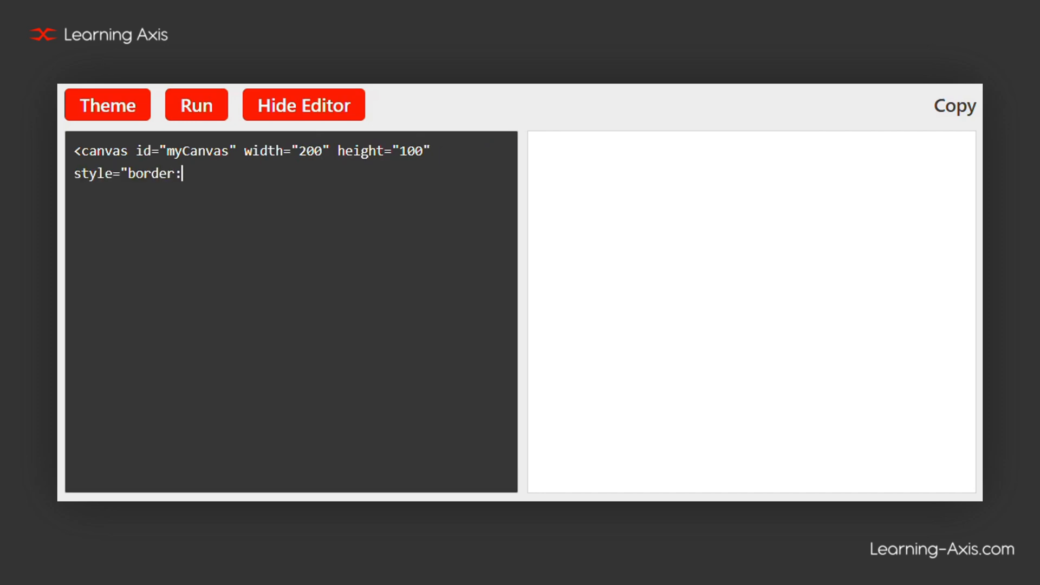
type("1px solid #000;")
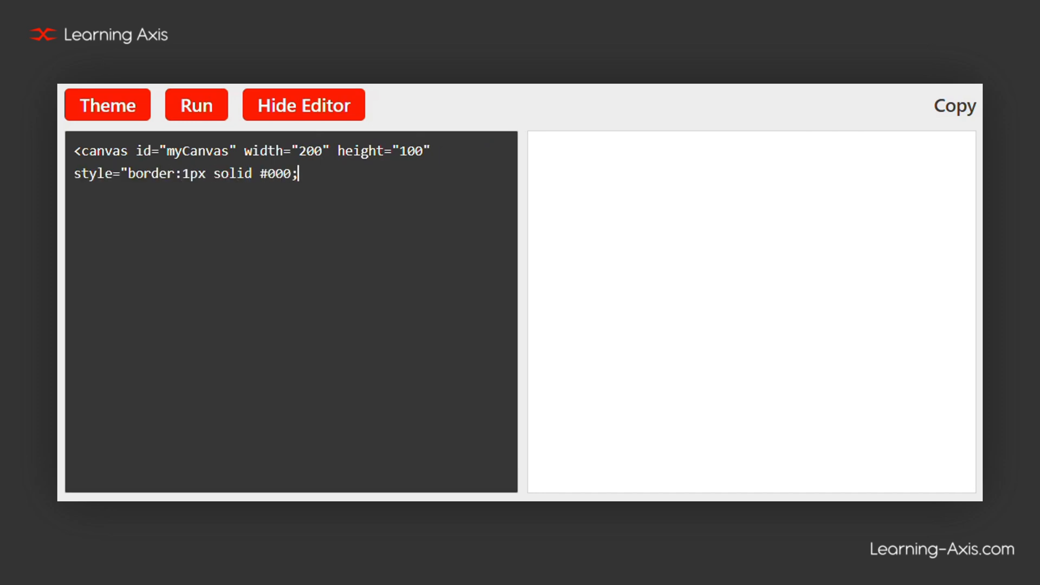
type("\"></canvas>")
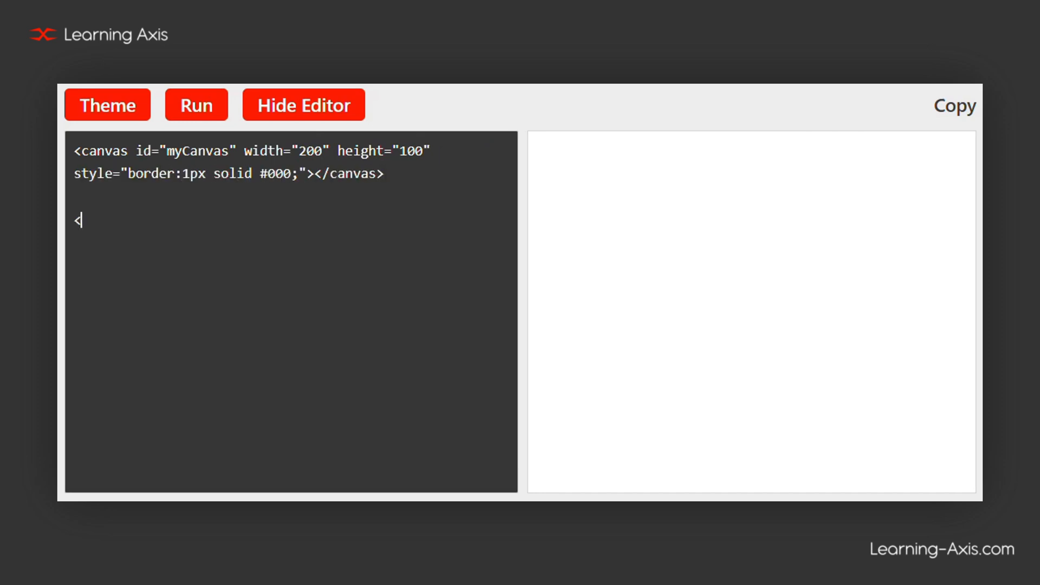
Write a script getting myCanvas's 2d context and filling a blue rectangle at (20, 20, 150, 50)
type("<script>")
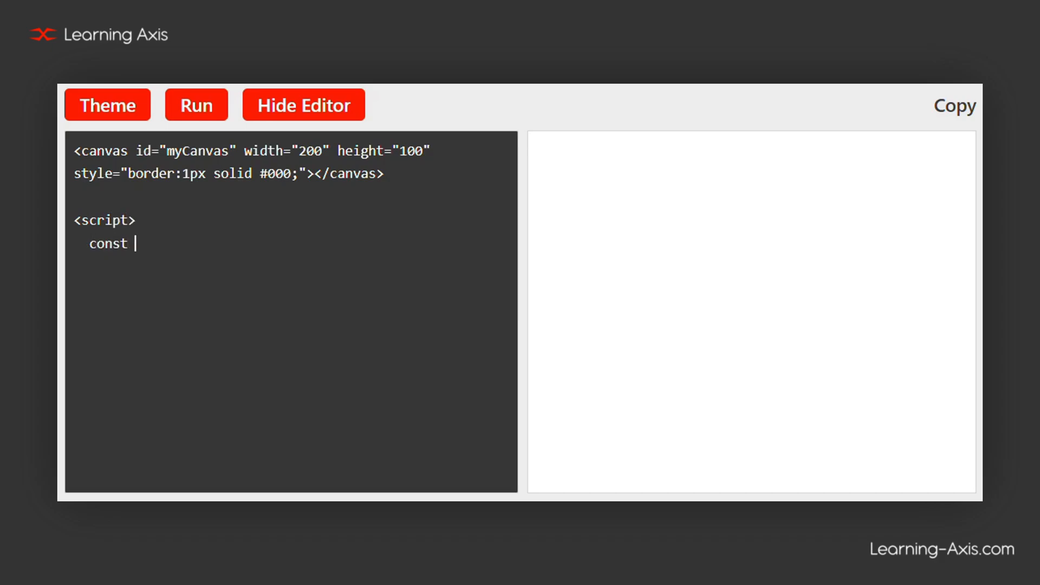
type("canvas = documen")
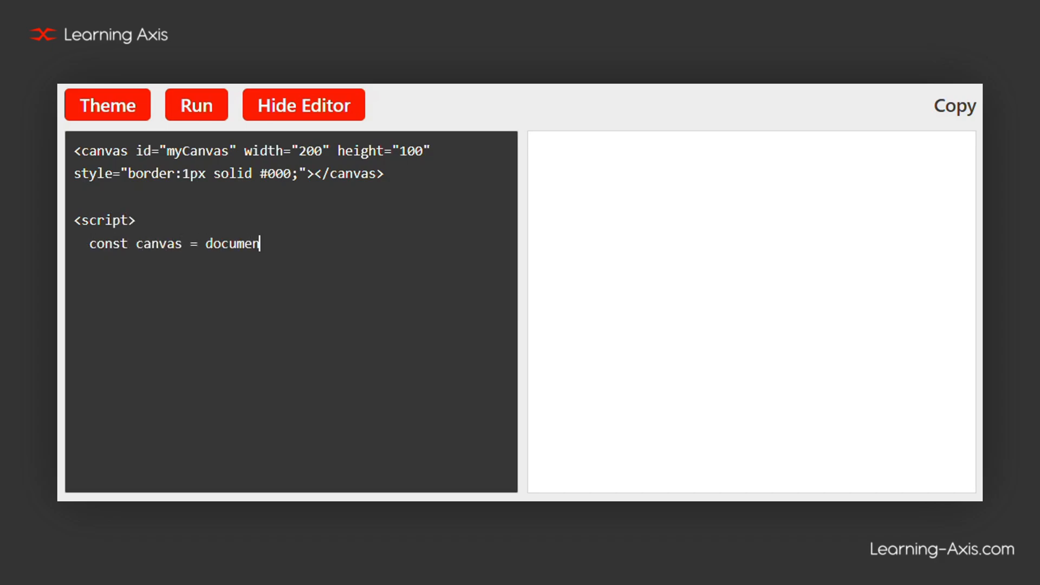
type("t.getElementById('myCanvas');")
type("const ctx = ca")
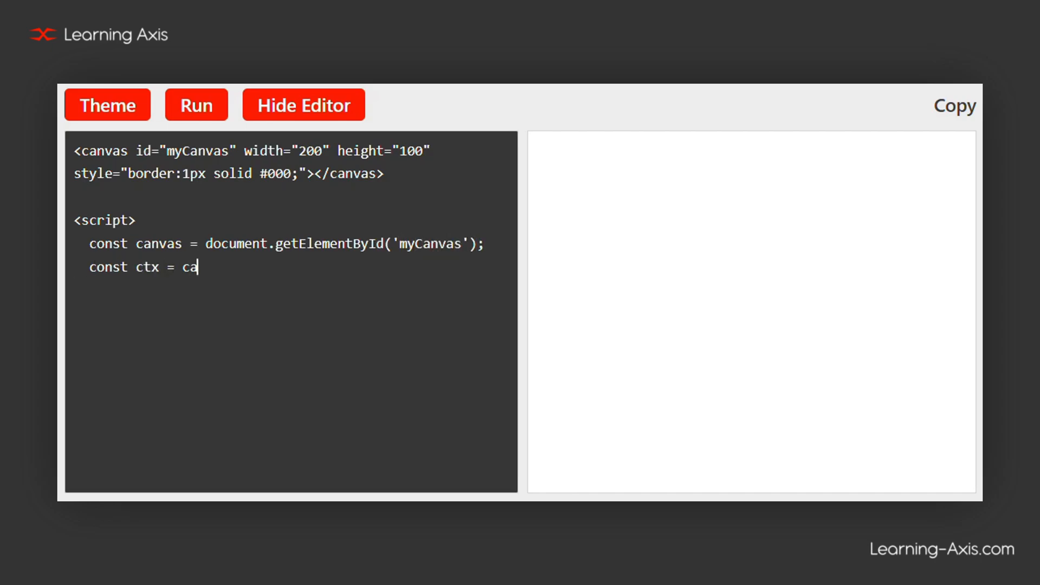
type("nvas.getContext(")
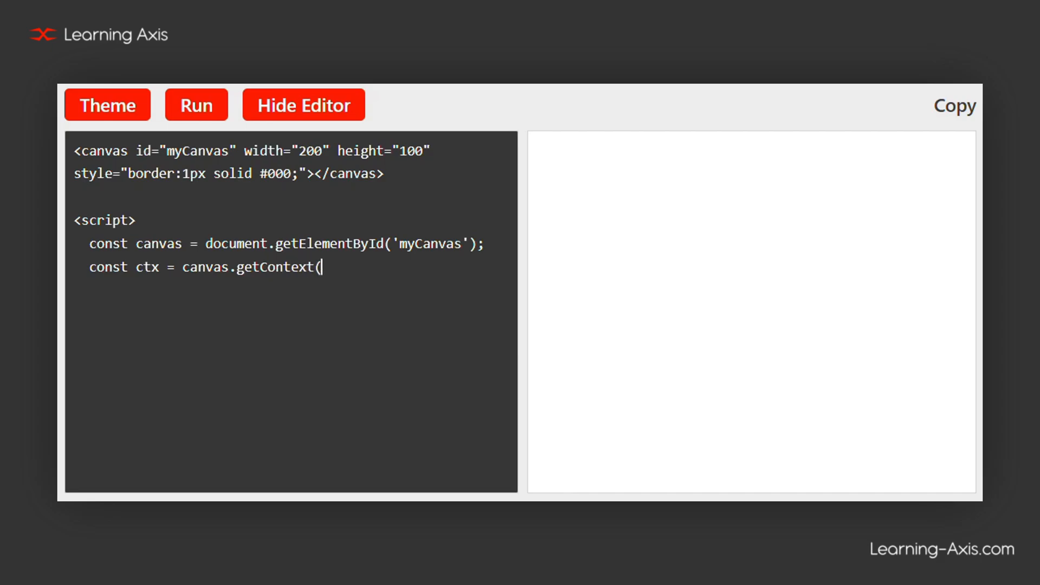
type("'2d');")
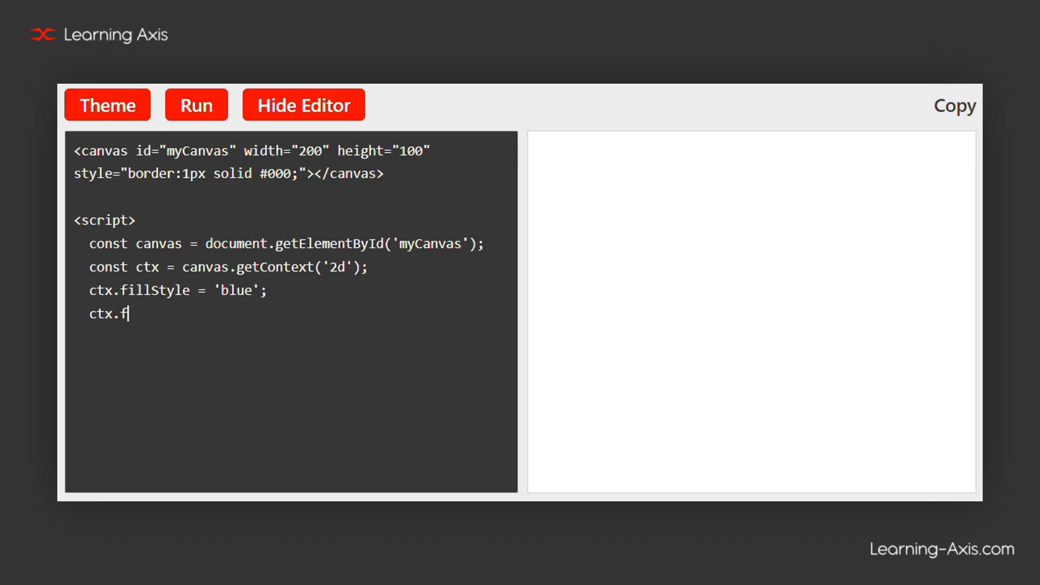
type("illRect(20, 20,")
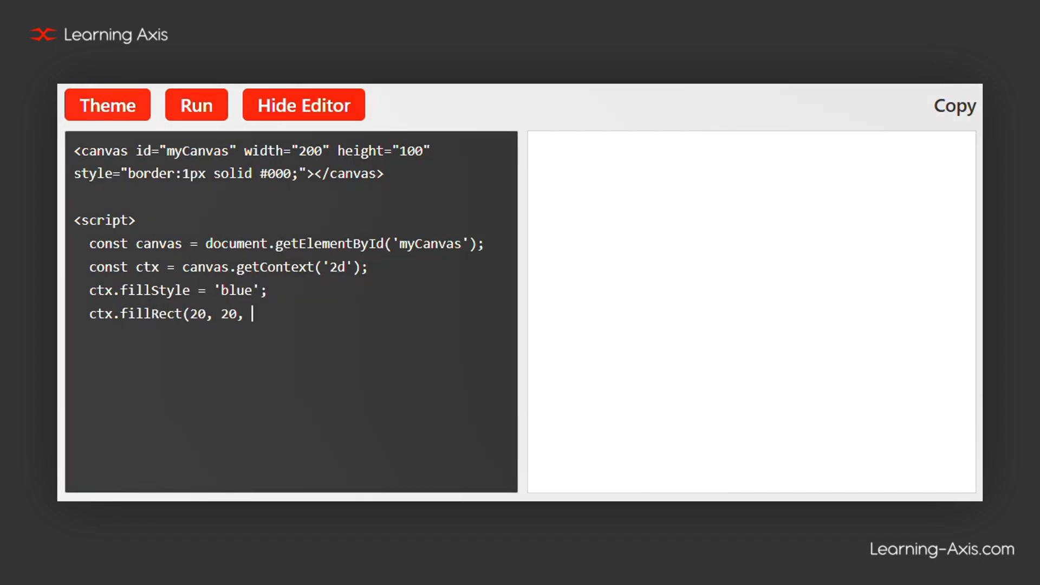
type("150, 50);")
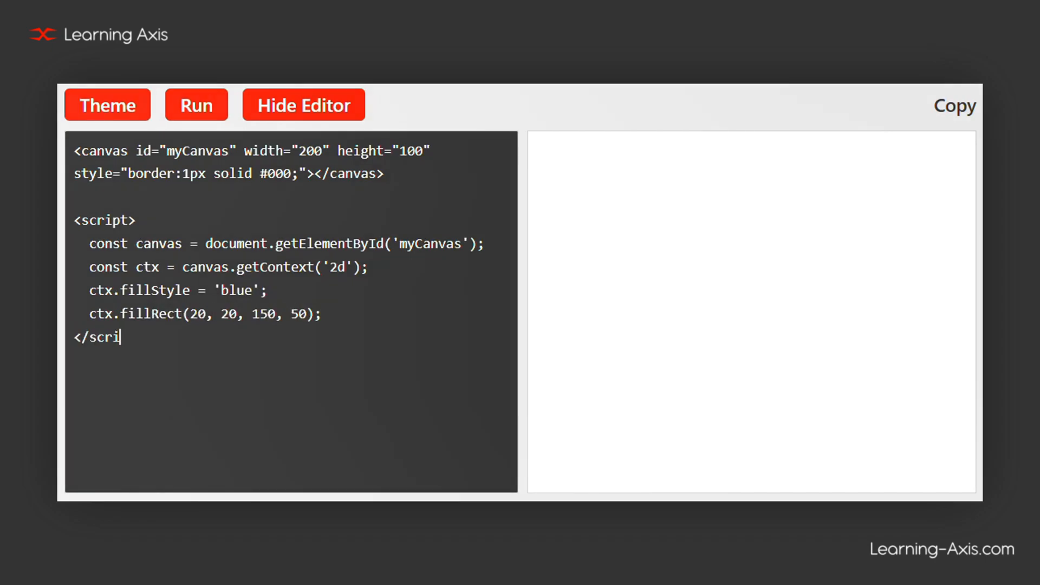
Render the blue rectangle on the canvas and open the Learning Axis 'What is HTML?' page
left_click(196, 105)
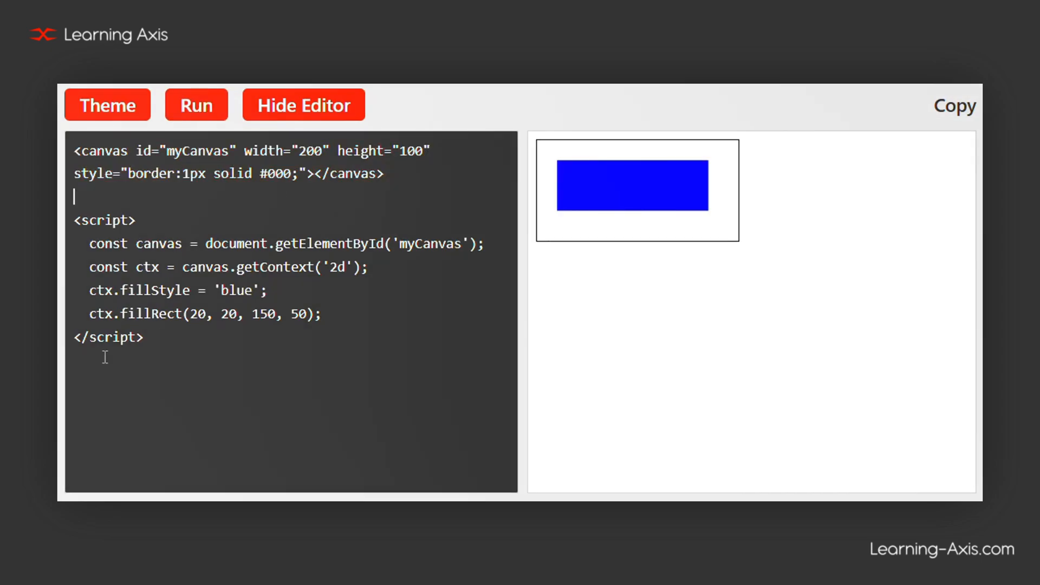
double_click(130, 314)
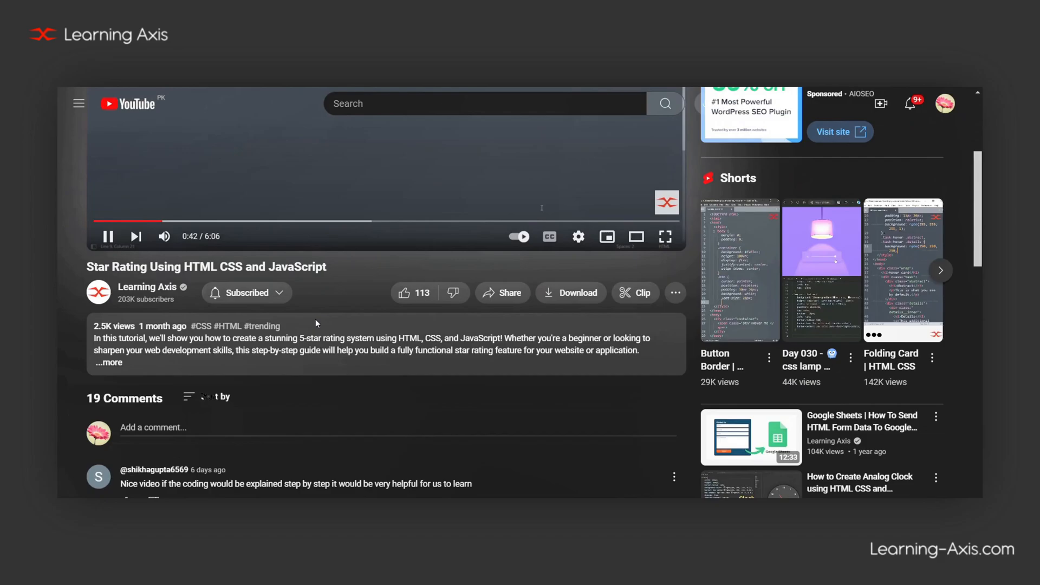
scroll("down", 3)
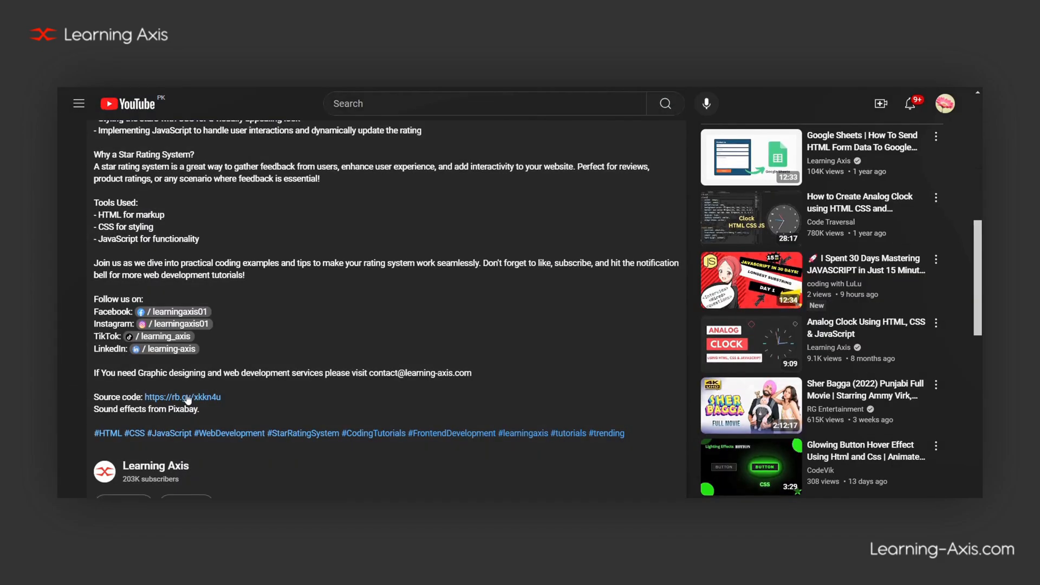
left_click(182, 397)
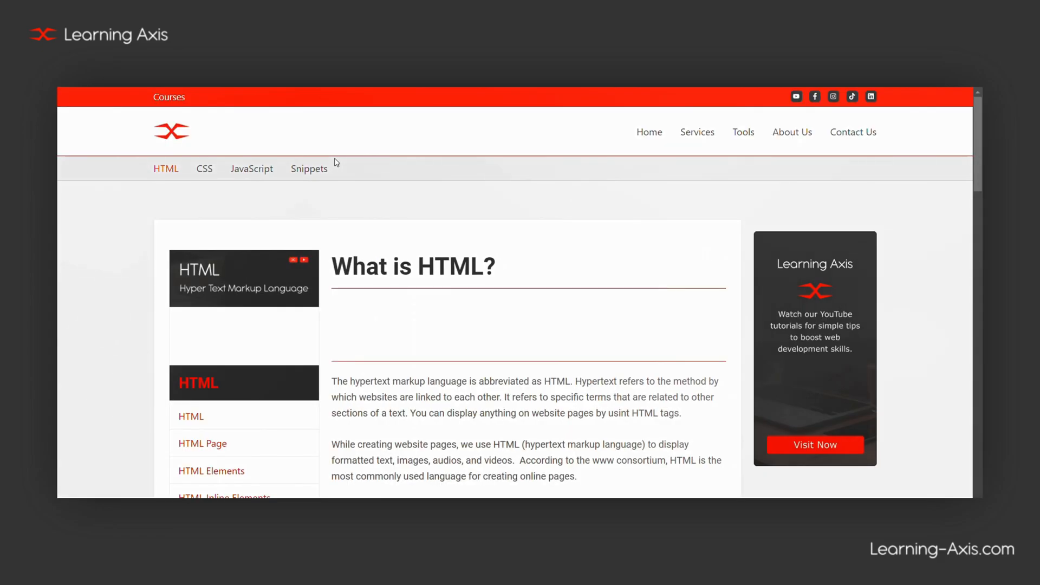
Clear the example code, switch the editor to dark theme, and start typing '<h1>Main'
scroll("down", 3)
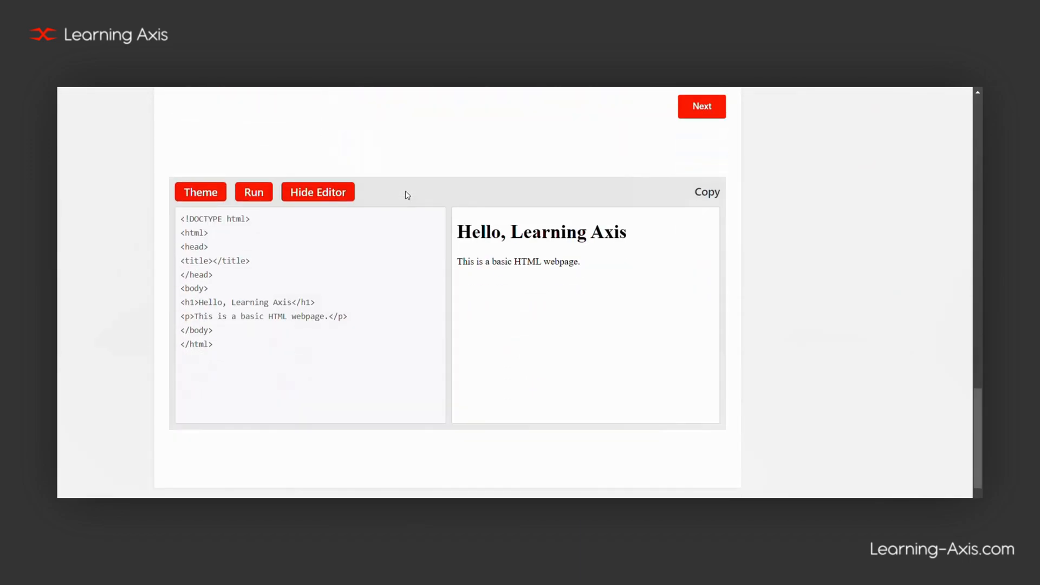
left_click(200, 191)
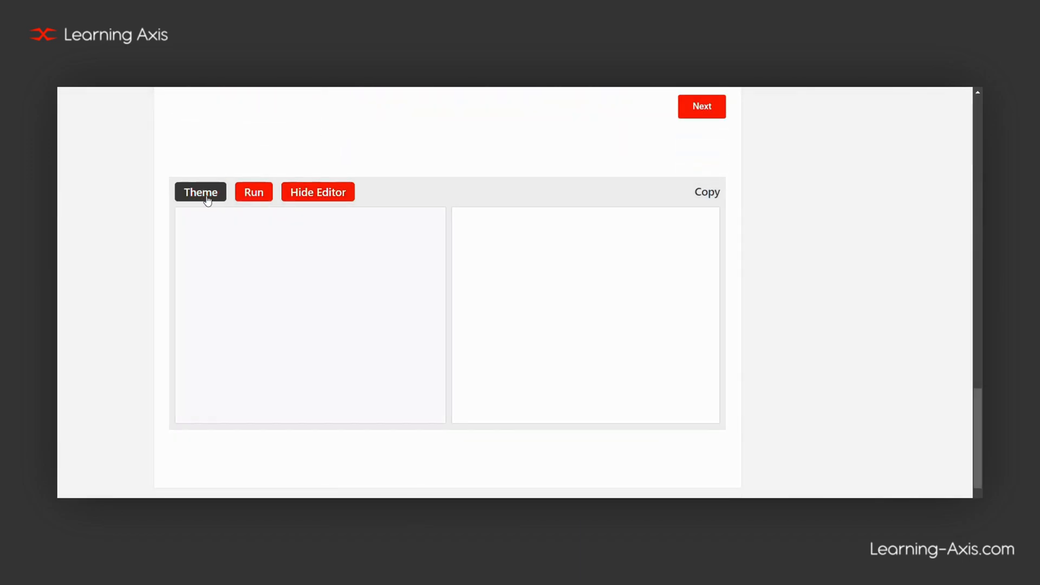
left_click(200, 192)
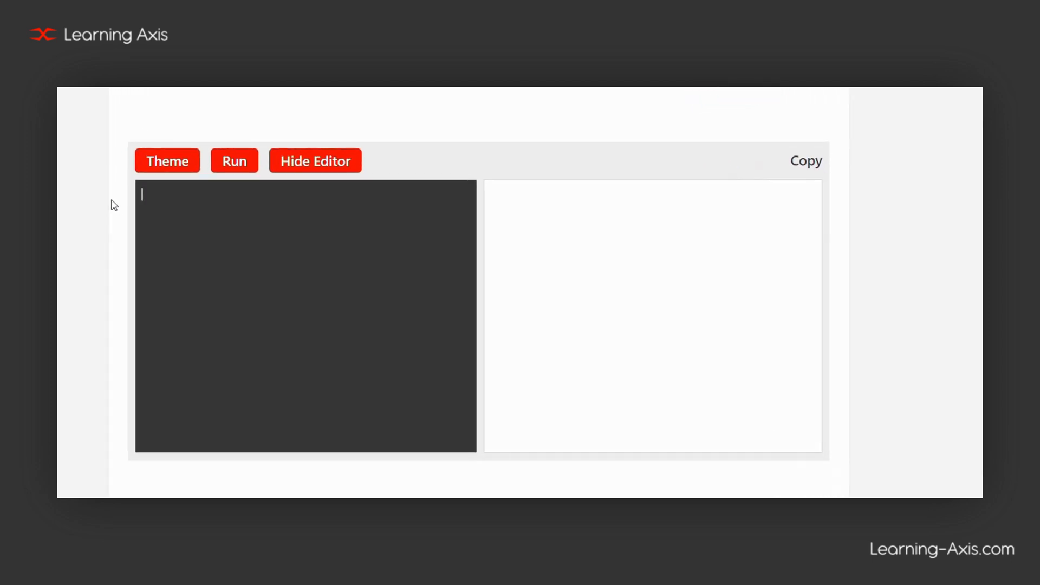
type("<h1>Main")
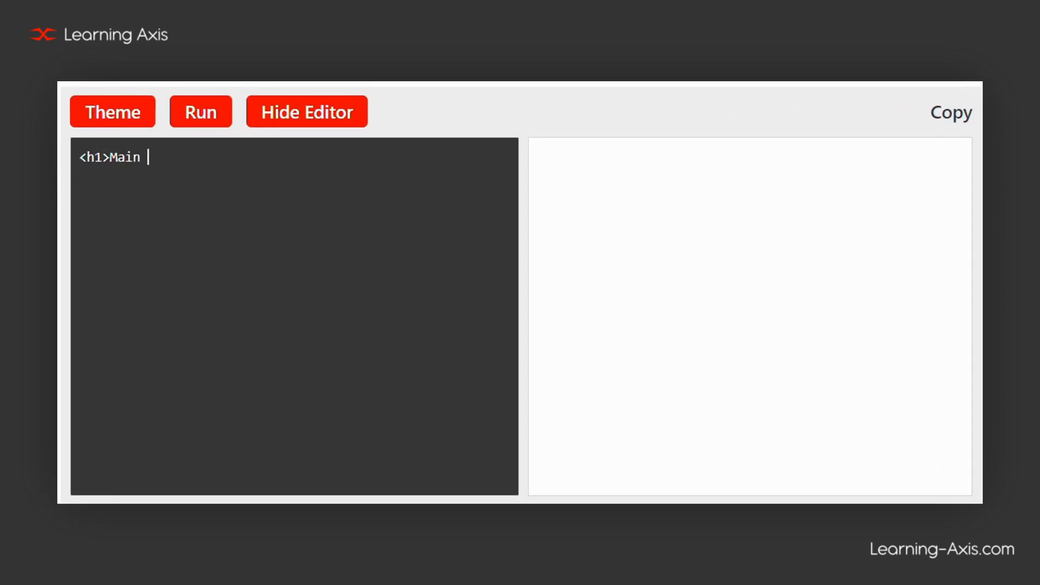